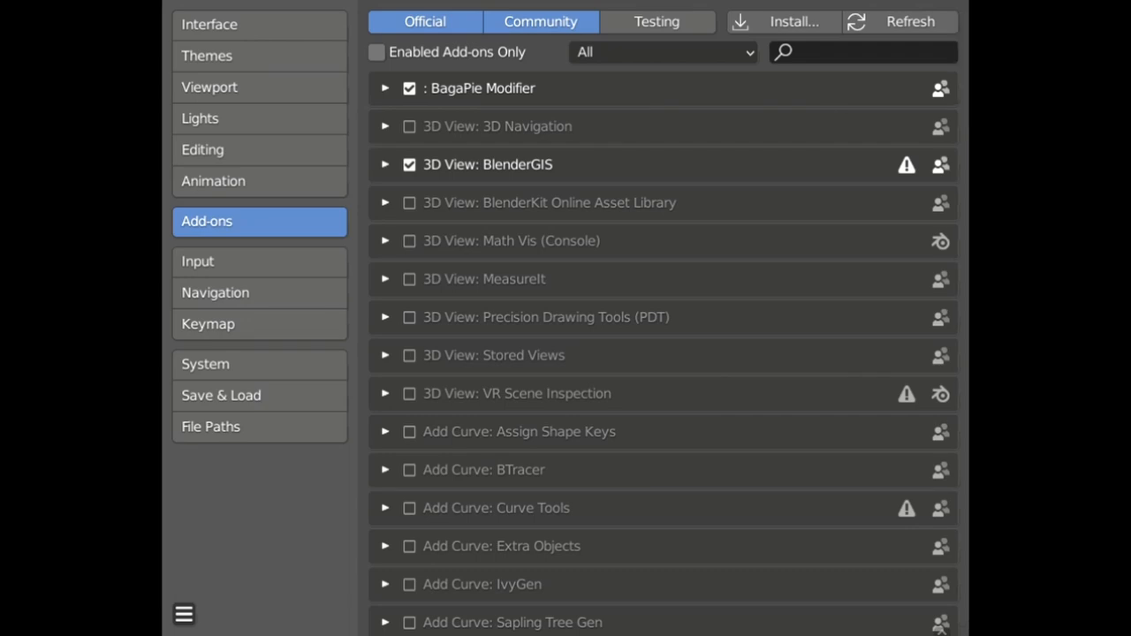
Search add-ons for 'land' and expand the A.N.T.Landscape add-on's details
{"action": "left_click", "coordinate": [862, 53]}
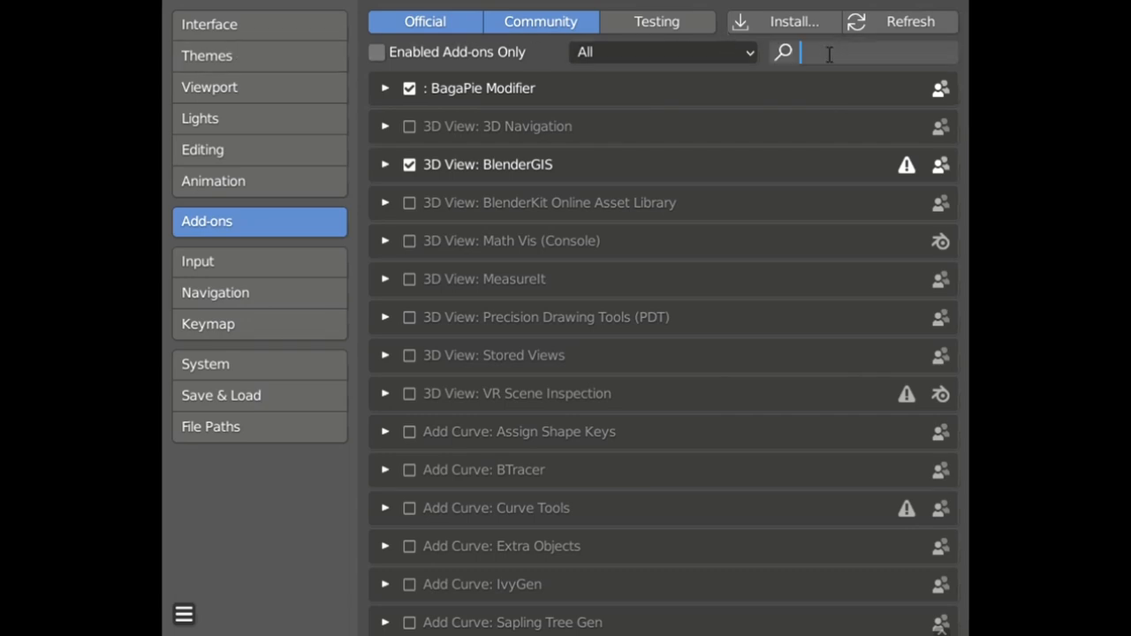
{"action": "type", "text": "land"}
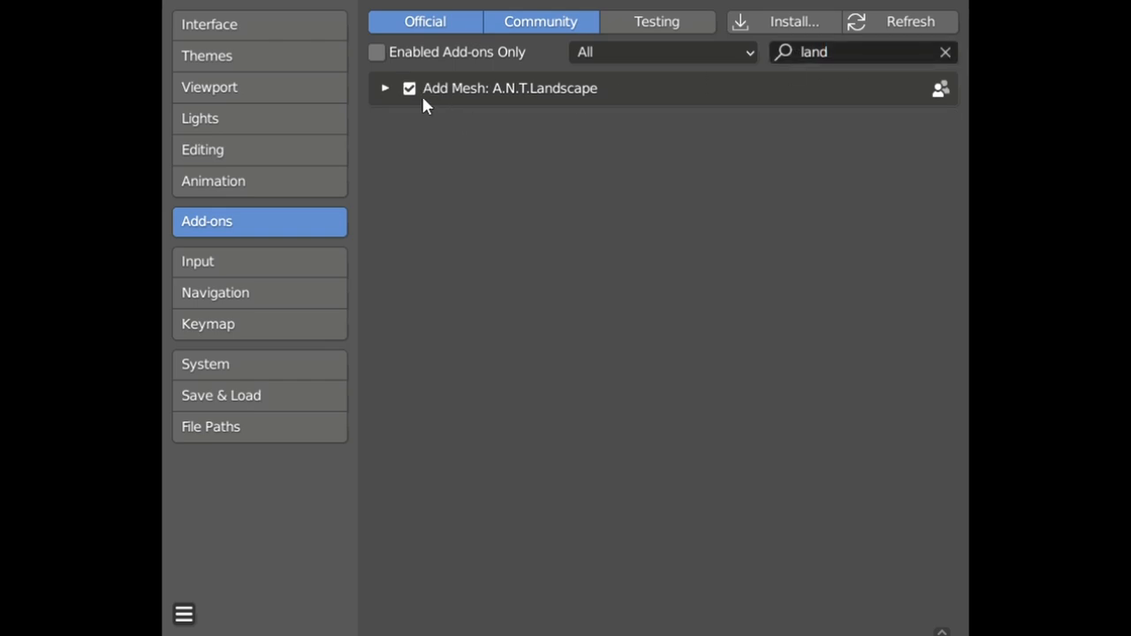
{"action": "left_click", "coordinate": [385, 88]}
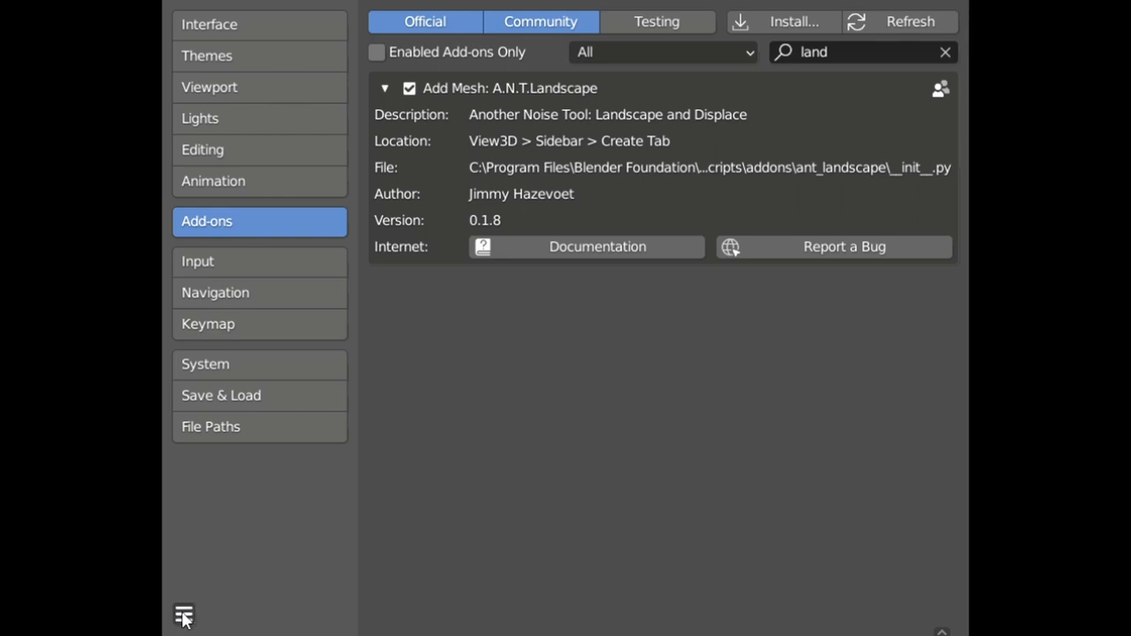
{"action": "mouse_move", "coordinate": [184, 614]}
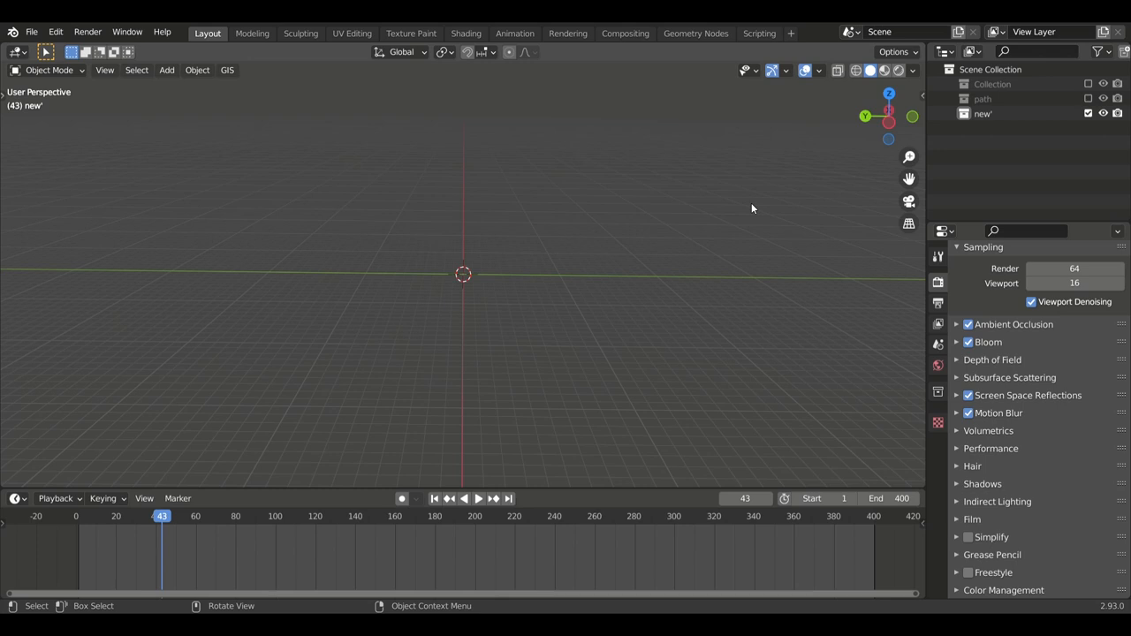
Add a Landscape mesh, try a mountainous preset, then apply the vlNoise turbulence preset
{"action": "left_click", "coordinate": [166, 70]}
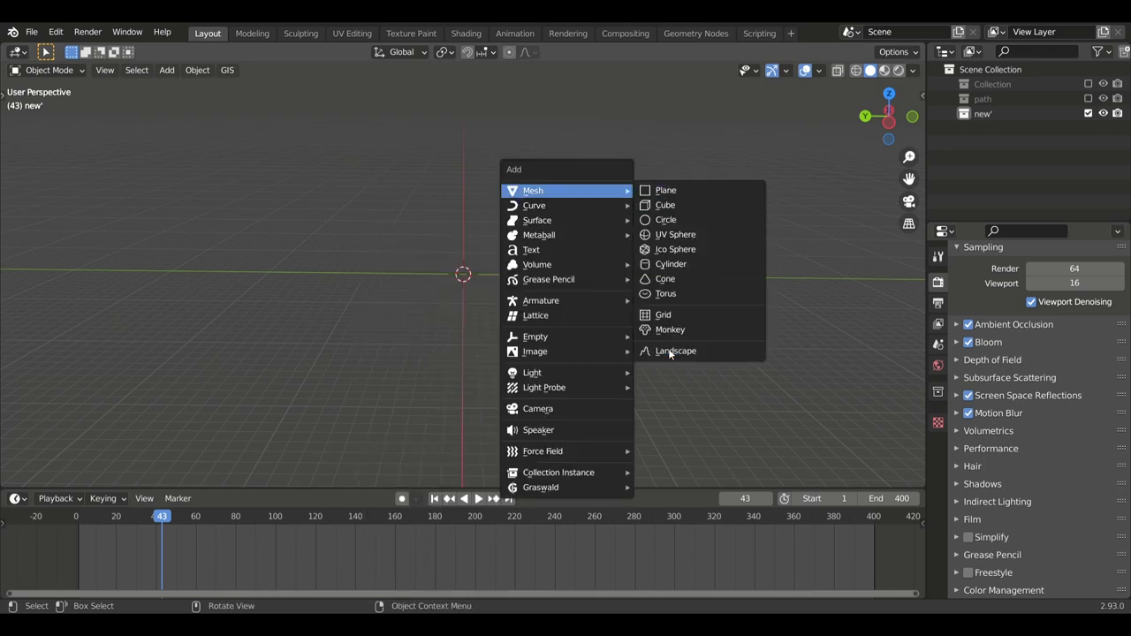
{"action": "left_click", "coordinate": [675, 351]}
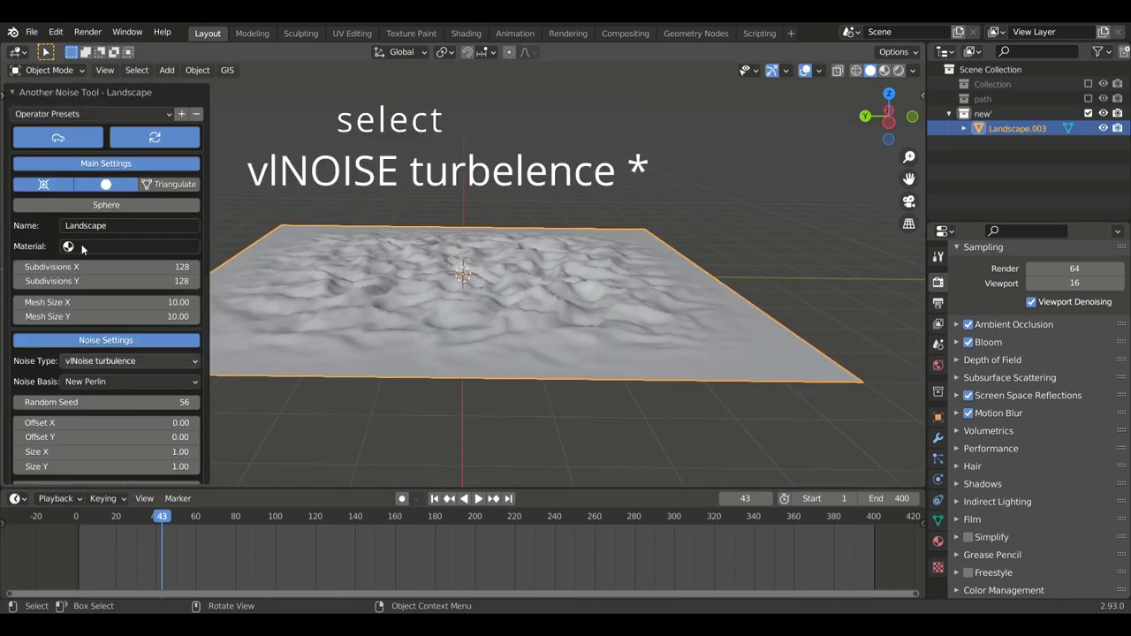
{"action": "left_click", "coordinate": [89, 113]}
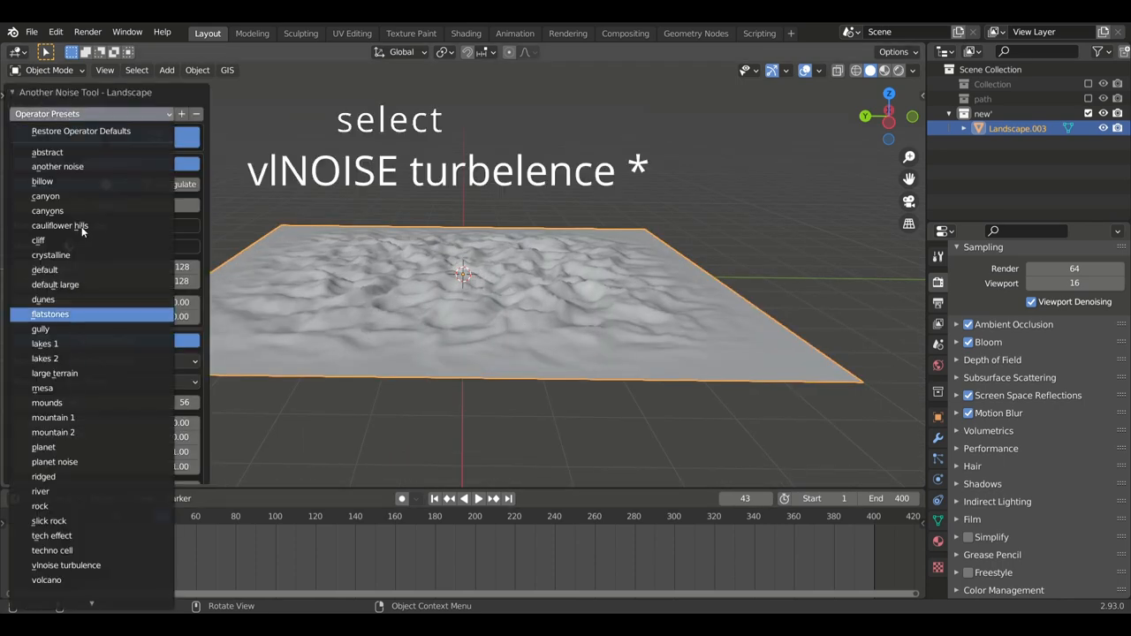
{"action": "left_click", "coordinate": [45, 580]}
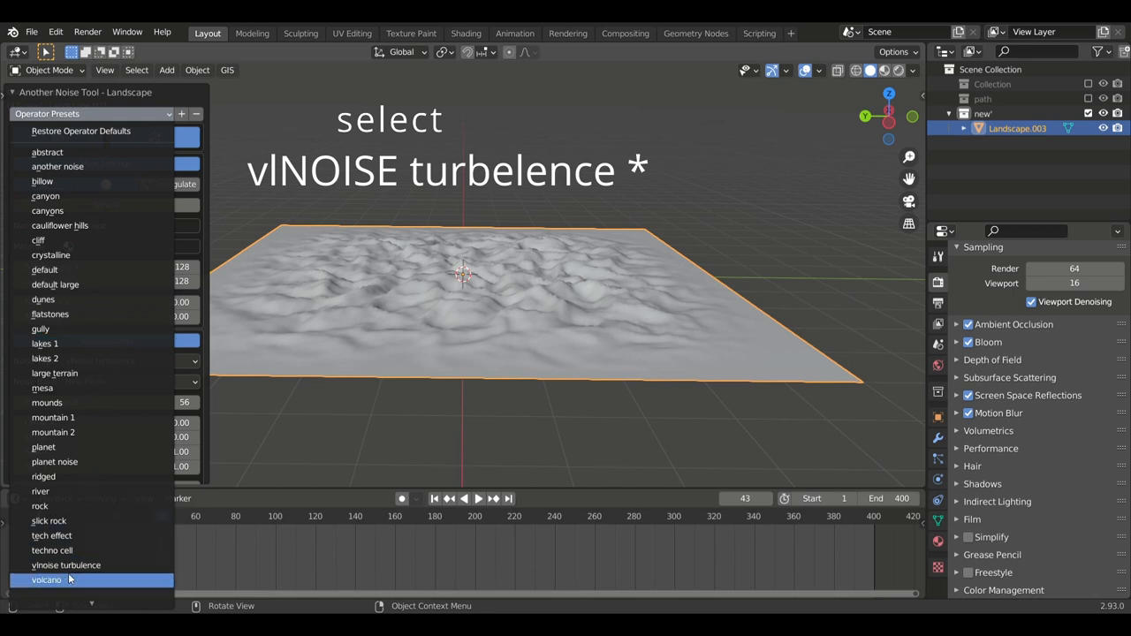
{"action": "left_click", "coordinate": [66, 565]}
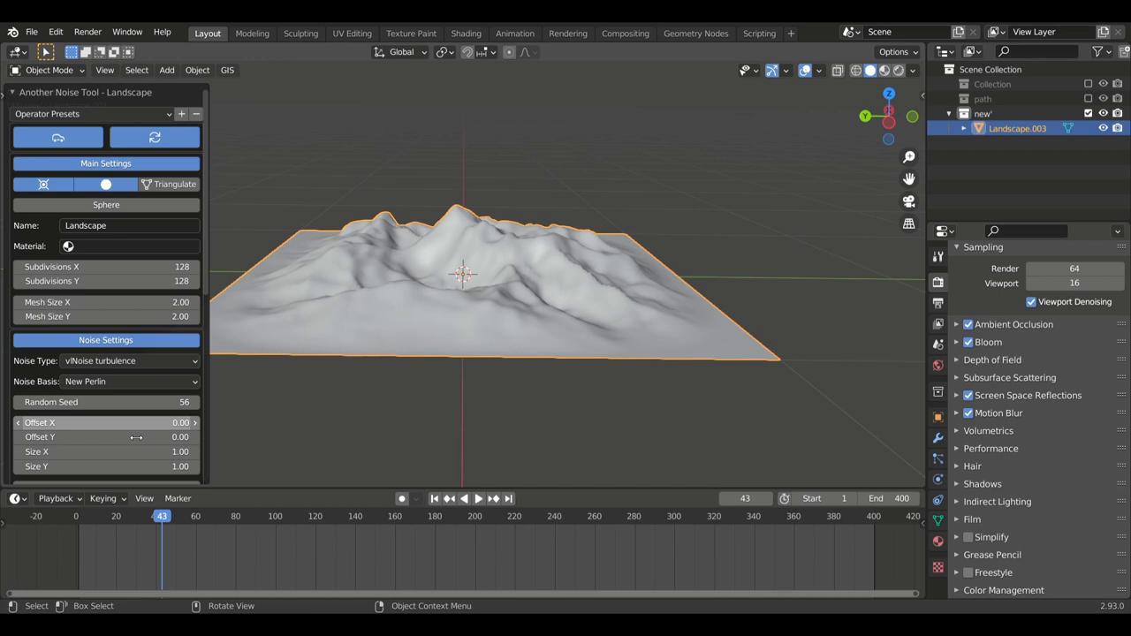
{"action": "left_click", "coordinate": [88, 113]}
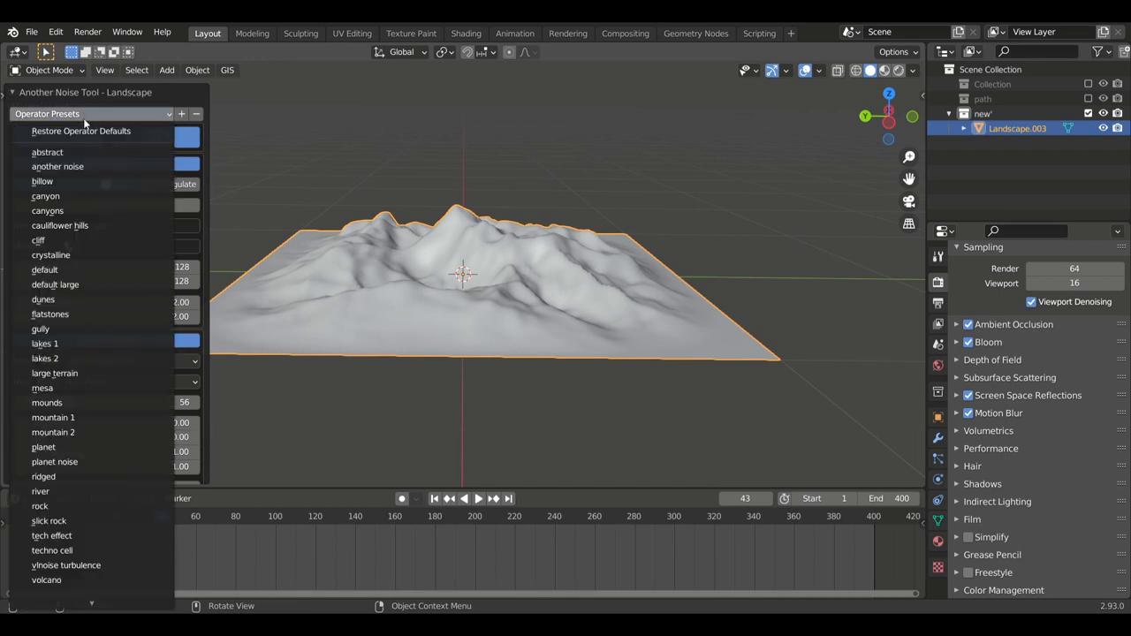
{"action": "mouse_move", "coordinate": [81, 131]}
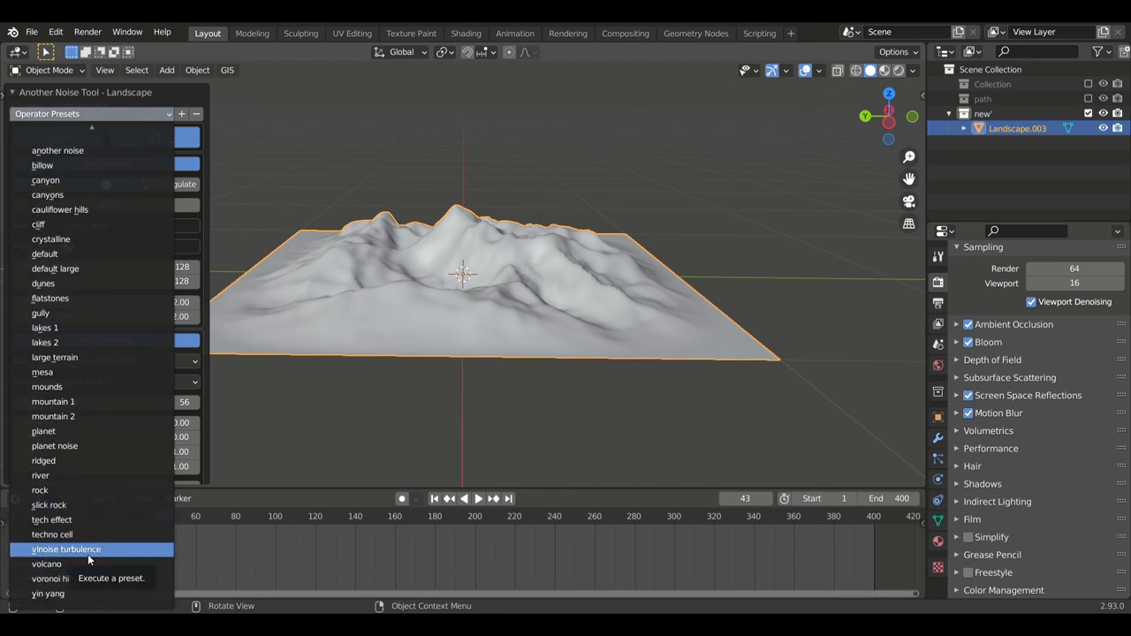
{"action": "left_click", "coordinate": [65, 549]}
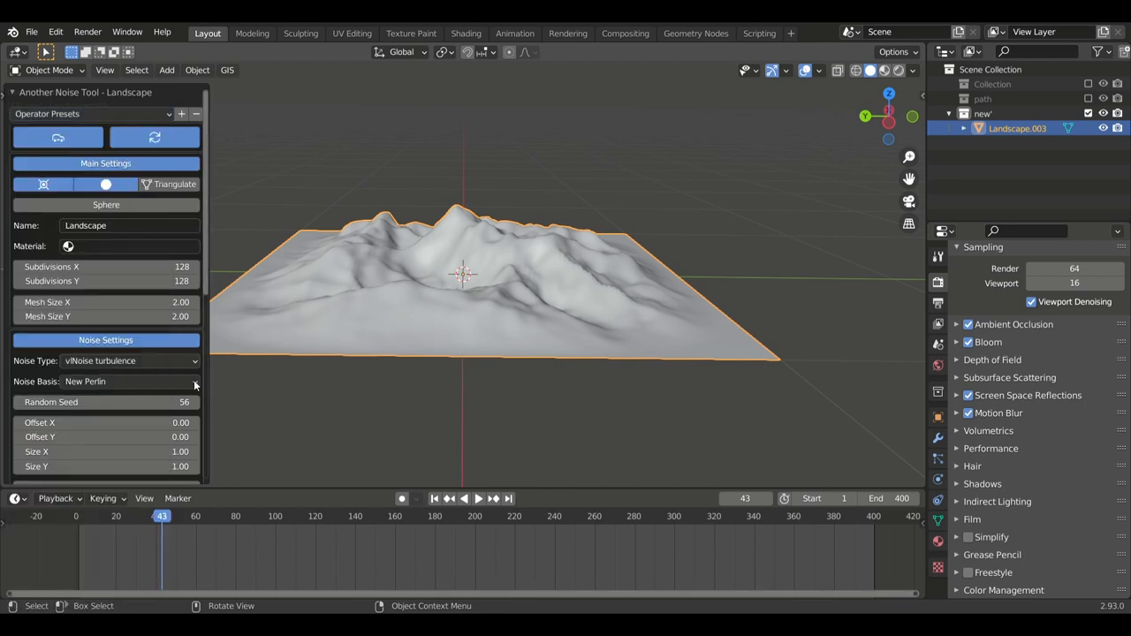
Enlarge the landscape's X and Y mesh size and scale it flat along Z
{"action": "double_click", "coordinate": [106, 303]}
{"action": "type", "text": "10"}
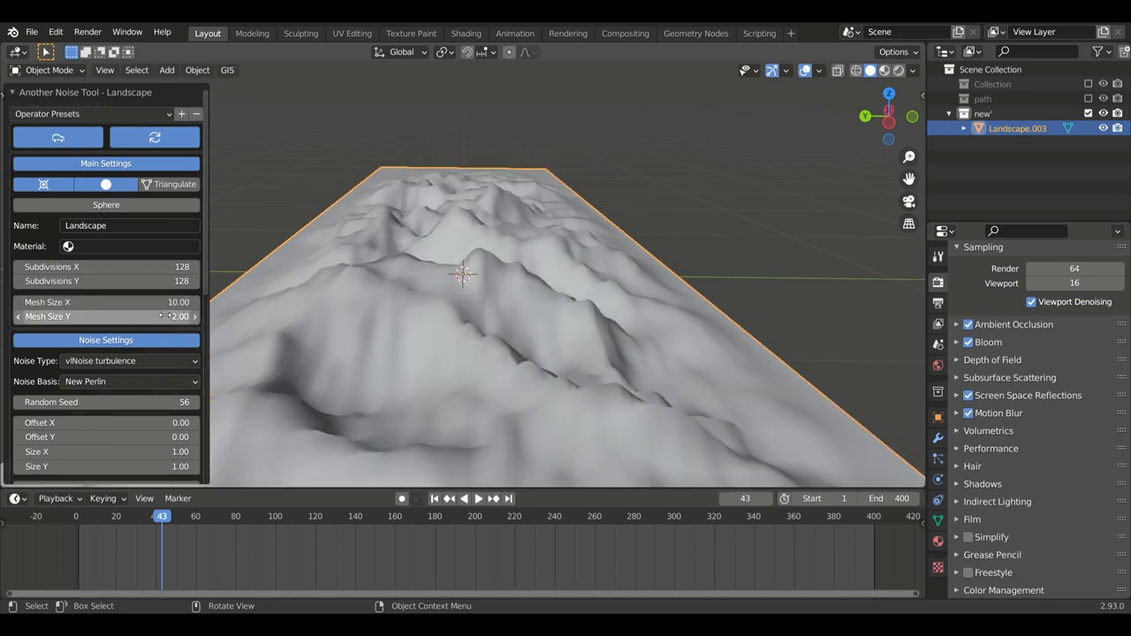
{"action": "double_click", "coordinate": [106, 316]}
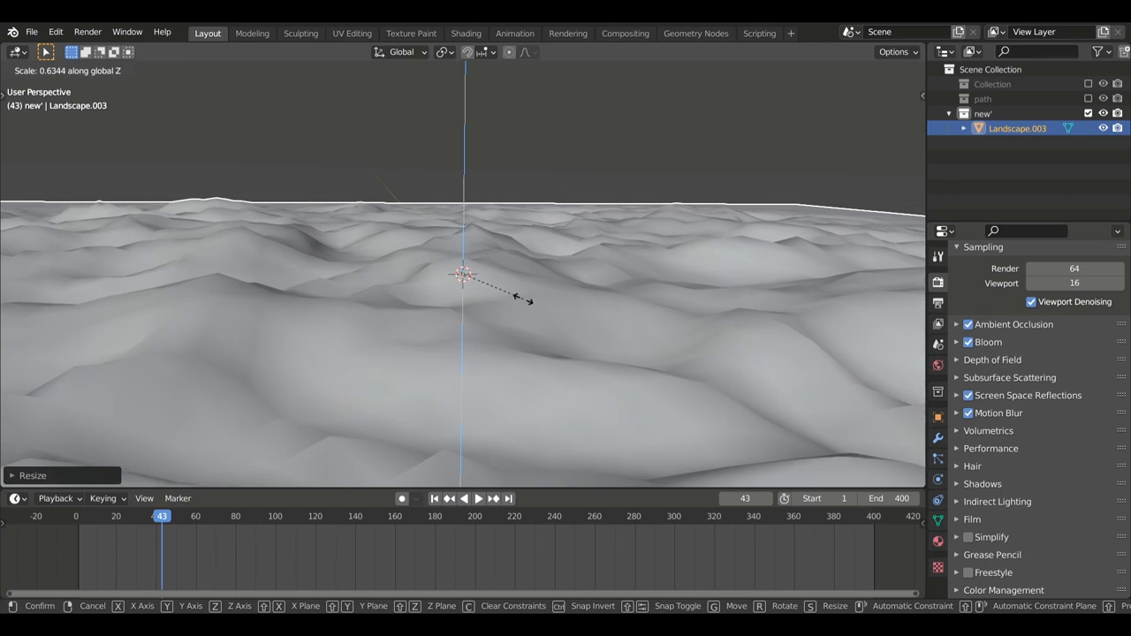
{"action": "left_click", "coordinate": [464, 274]}
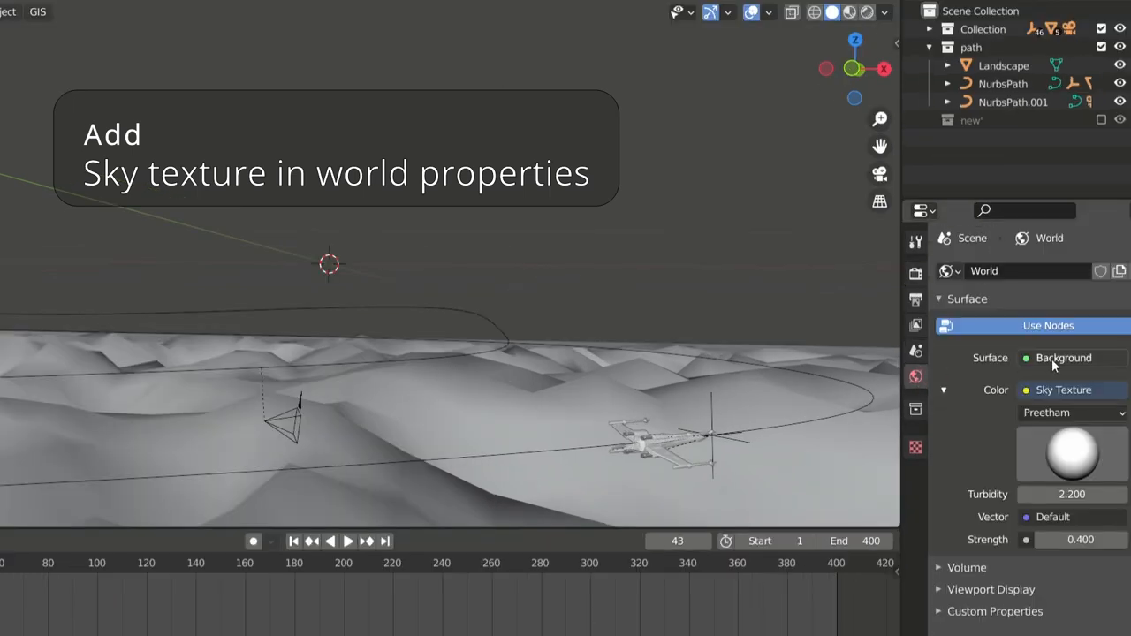
Plug a Sky Texture into the World Color input
{"action": "left_click", "coordinate": [1064, 390]}
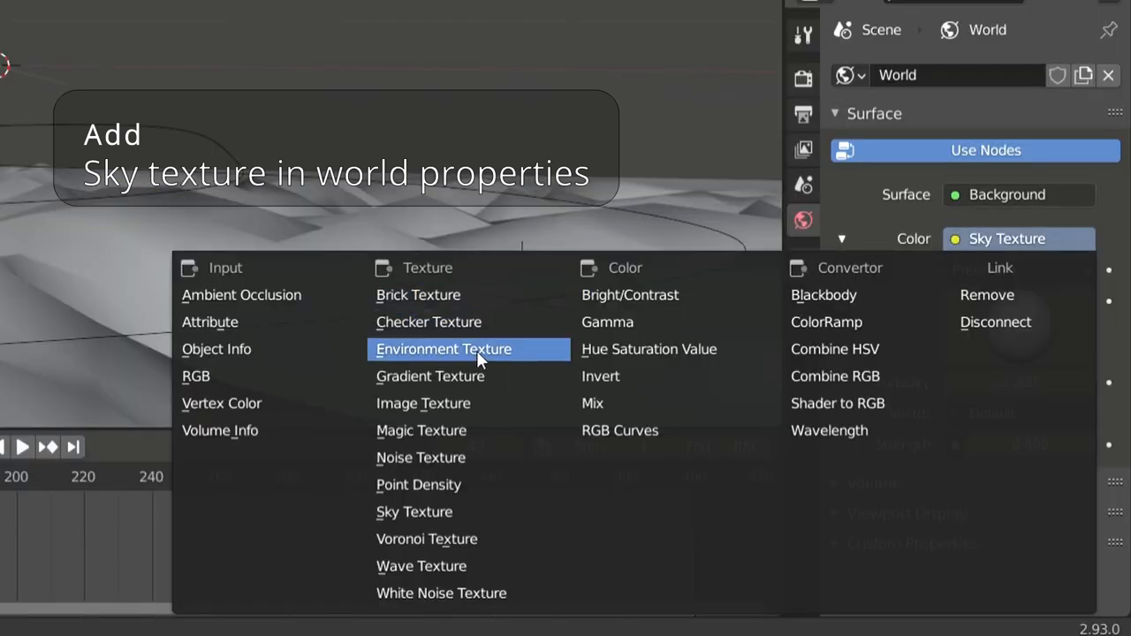
{"action": "mouse_move", "coordinate": [413, 511]}
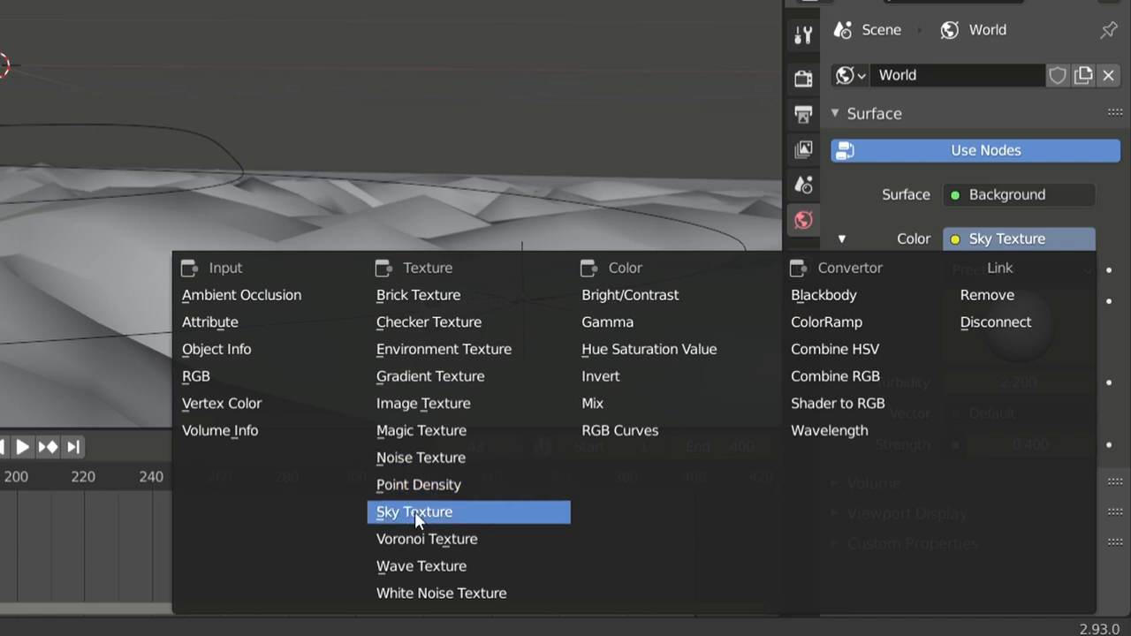
{"action": "left_click", "coordinate": [414, 513]}
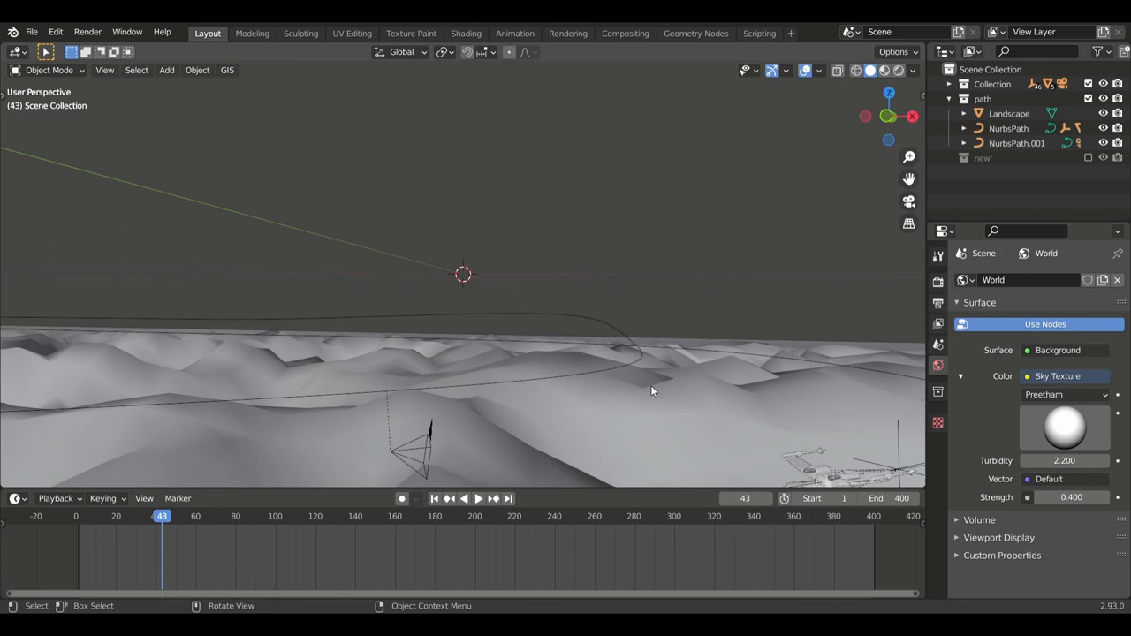
Rewind the timeline to an early frame and play the X-wing animation
{"action": "left_click_drag", "start_coordinate": [653, 390], "coordinate": [656, 408]}
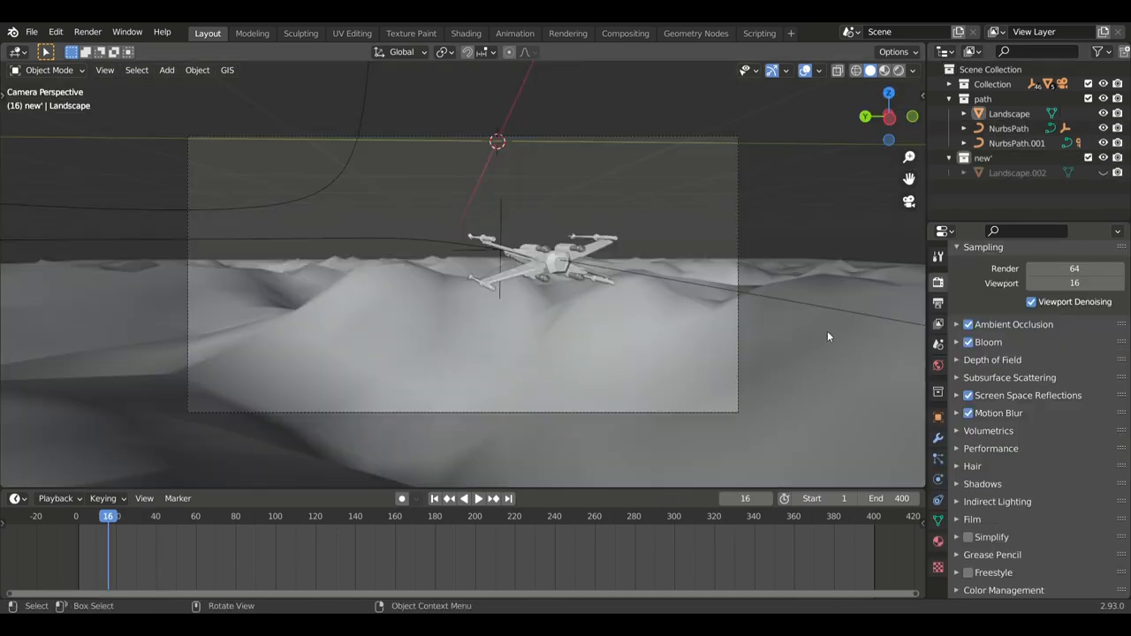
{"action": "left_click", "coordinate": [472, 498]}
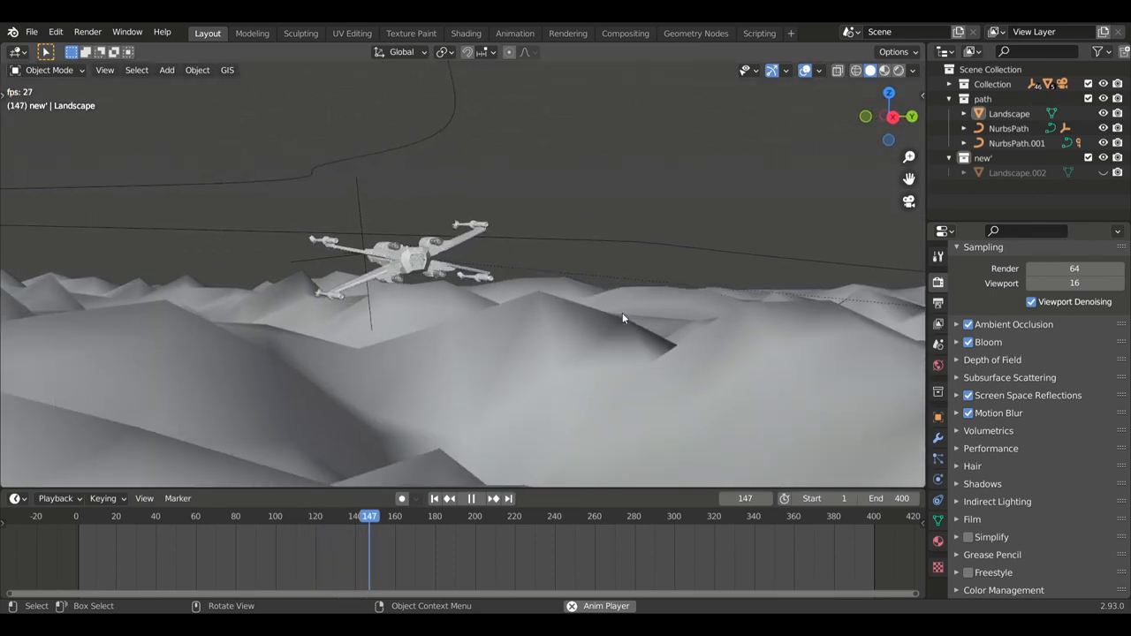
{"action": "left_click", "coordinate": [471, 498]}
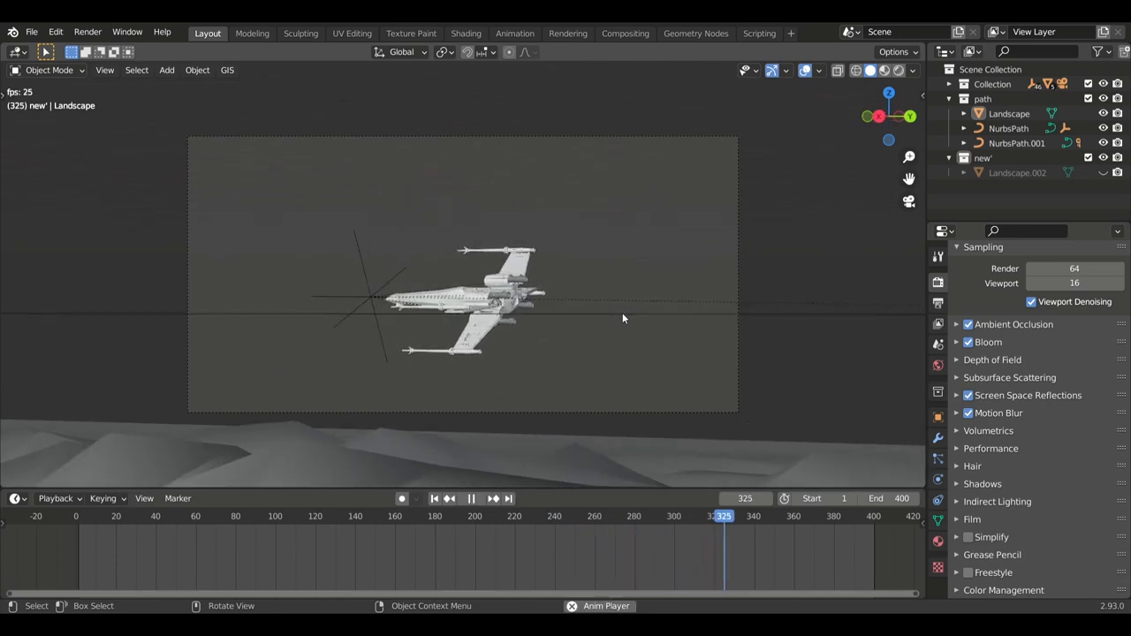
{"action": "left_click", "coordinate": [471, 498]}
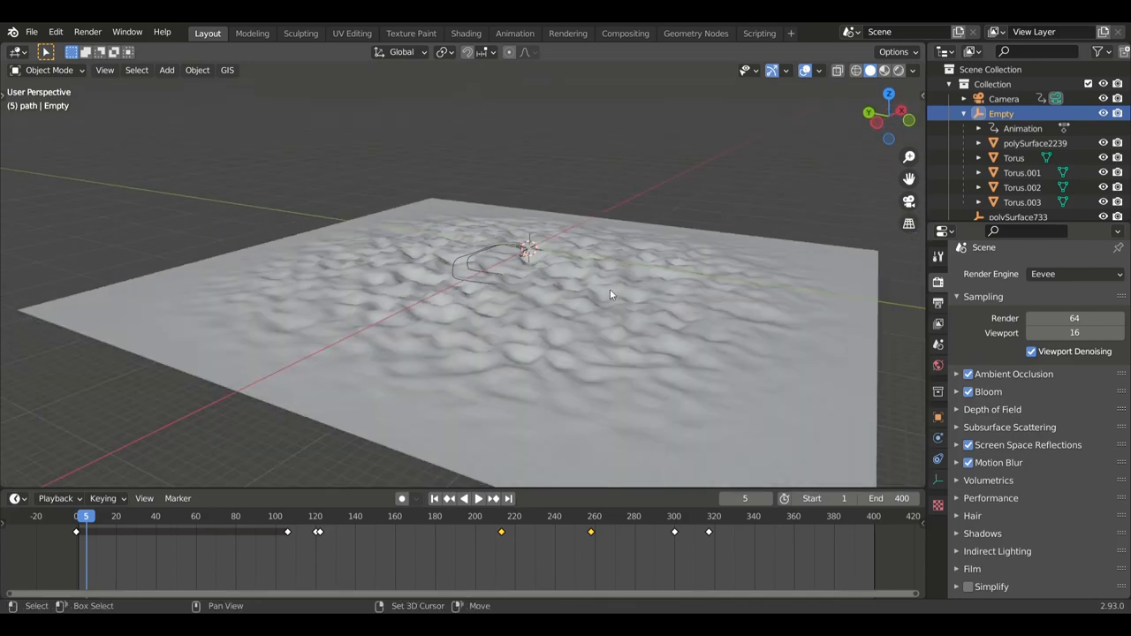
Preview the shaded scene and pull the view back to show the X-wing, path and dunes
{"action": "left_click", "coordinate": [166, 69]}
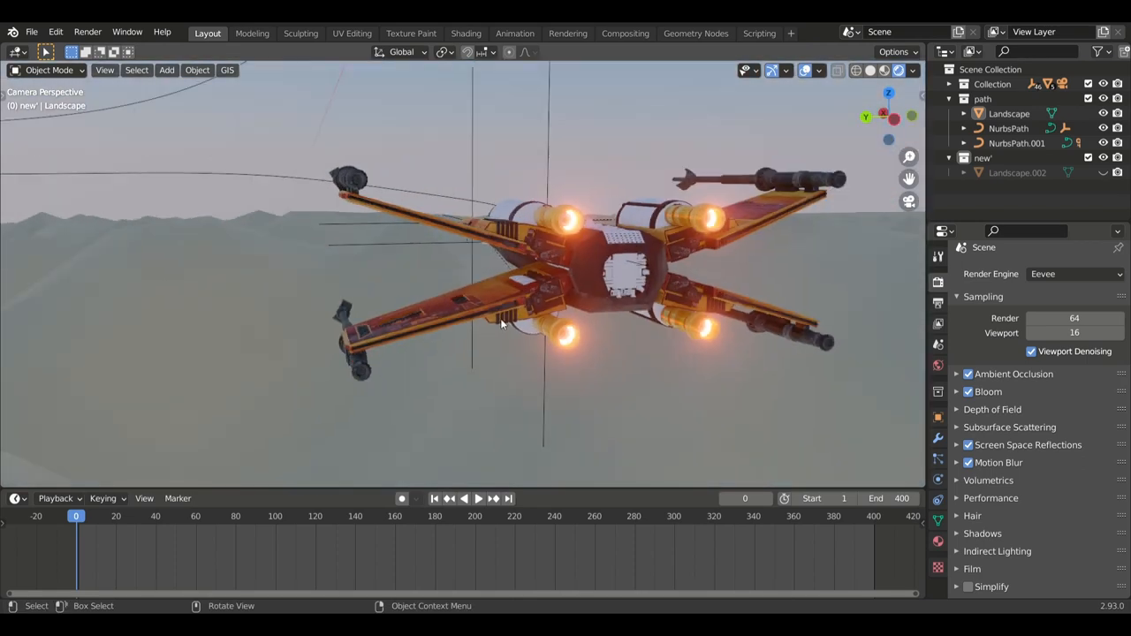
{"action": "left_click", "coordinate": [465, 499]}
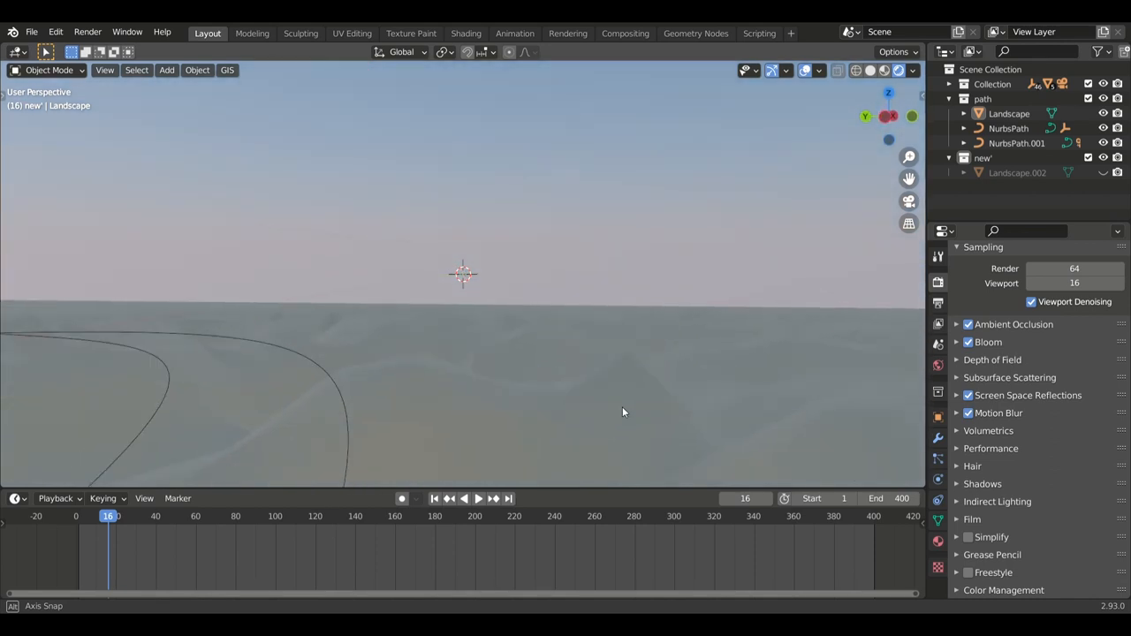
{"action": "left_click_drag", "start_coordinate": [623, 412], "coordinate": [510, 370]}
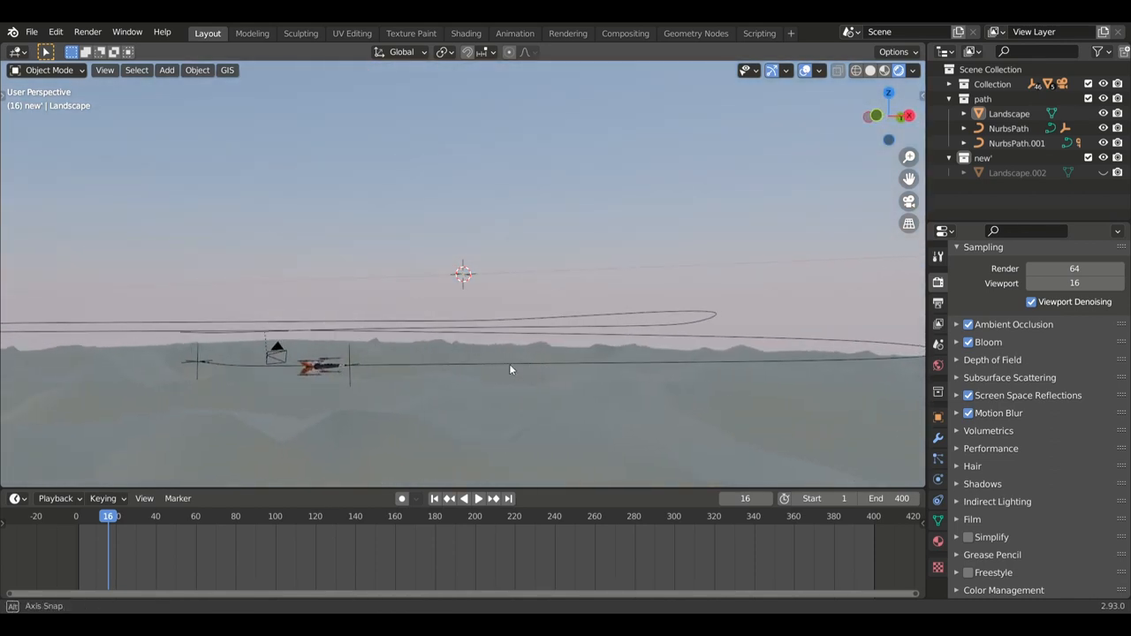